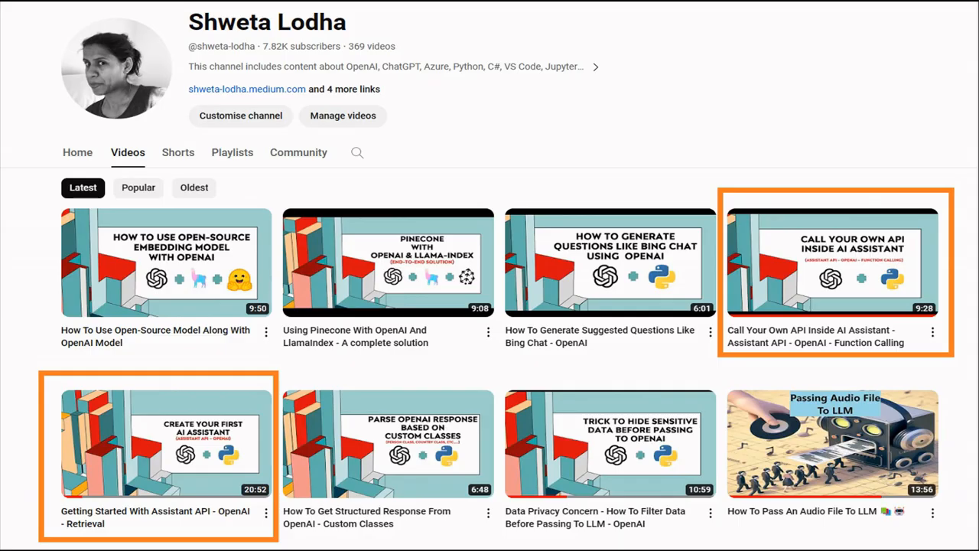
mouse_move(830, 249)
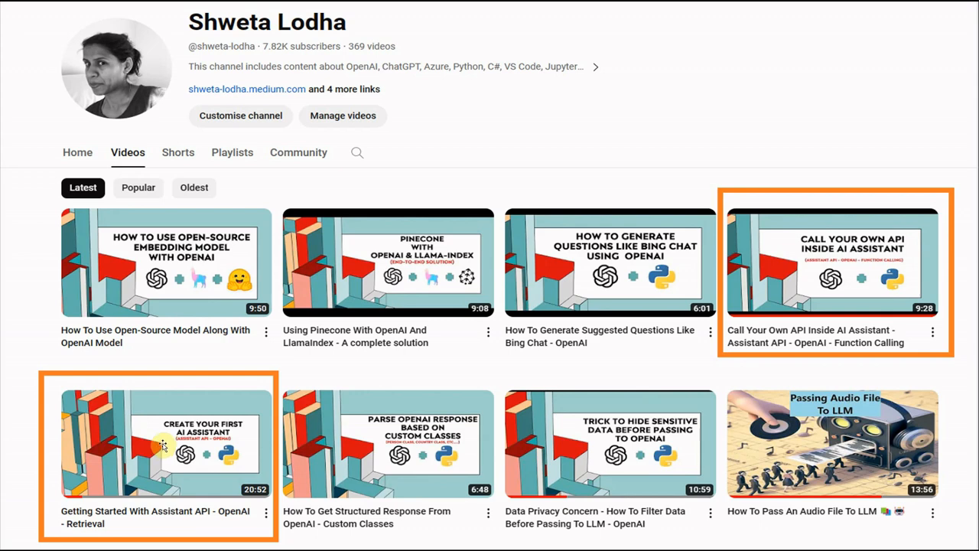
mouse_move(880, 306)
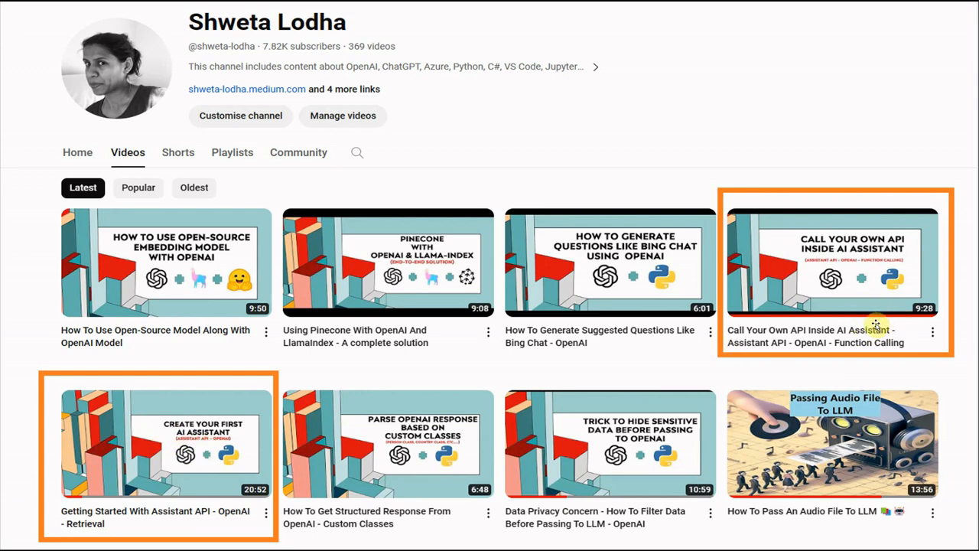
mouse_move(863, 348)
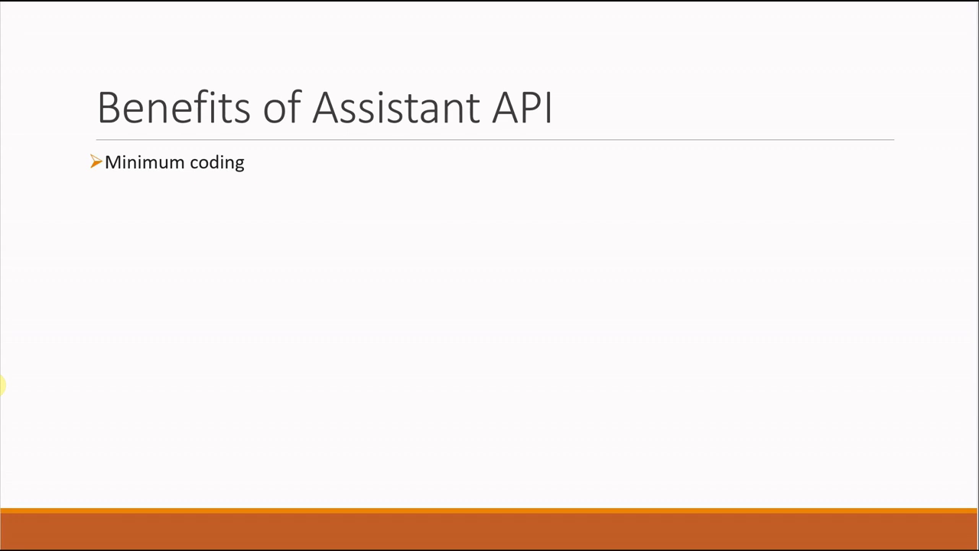
- Add the benefit bullets 'No embedding' and 'Context window management' to the Benefits slide
text(No embedding)
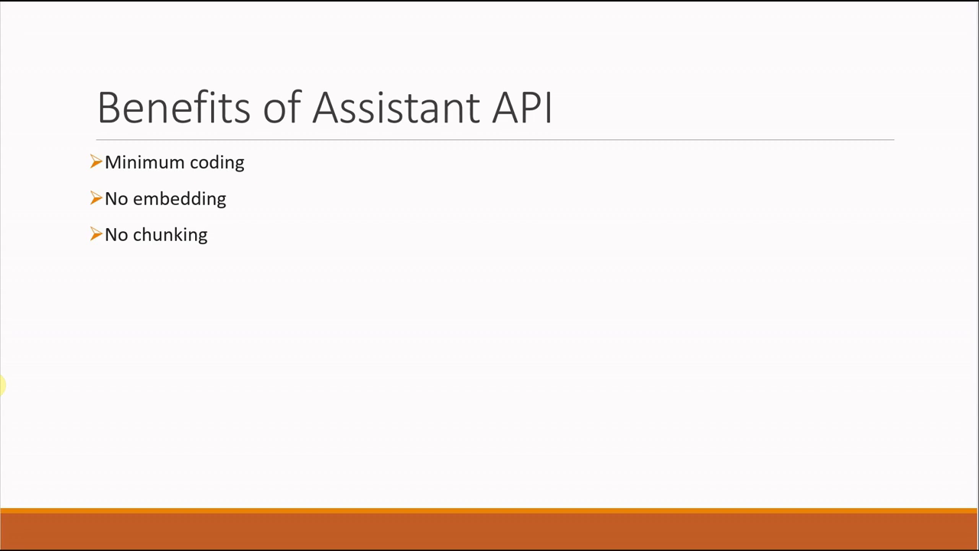
text(Context window management)
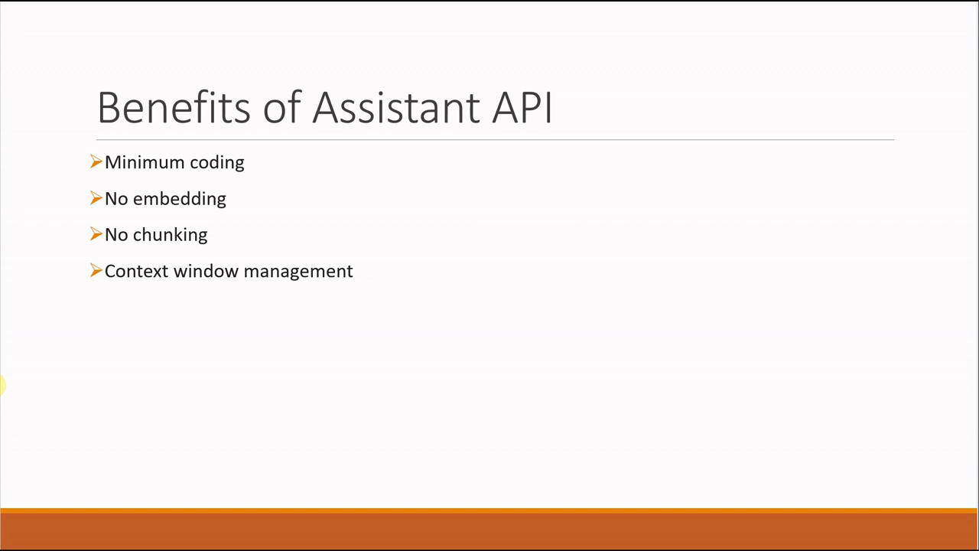
- Add the bullet 'Smooth handling of authorization' to the Benefits slide
text(Smooth handling of authorization)
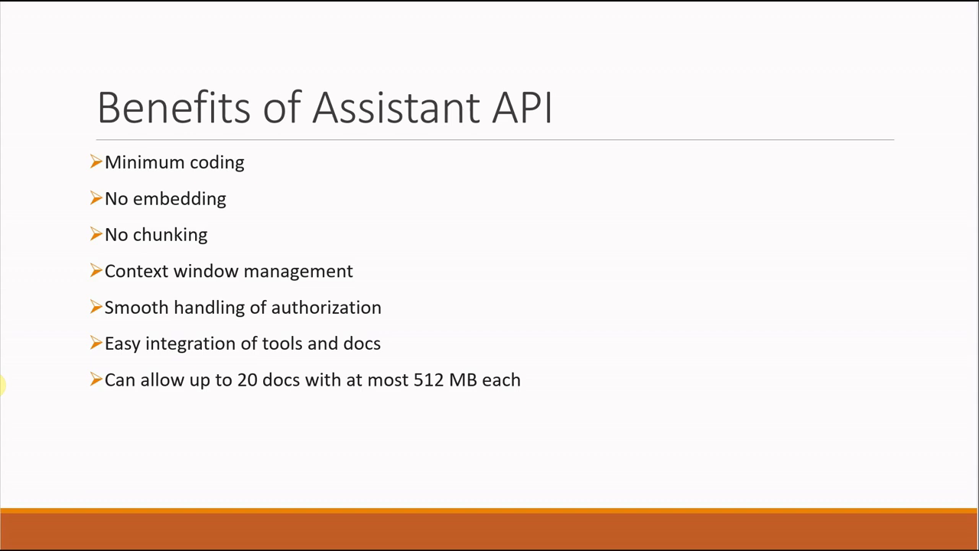
- Advance to the 'Limitations of Assistant API' slide listing five drawbacks
key(right)
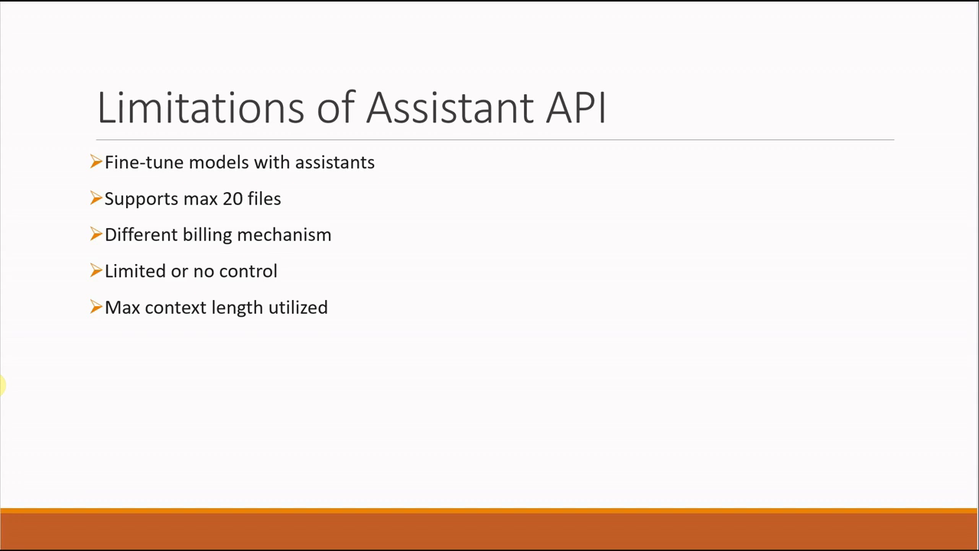
- Advance to the 'Takeaway' slide on when to use the Assistant API and when not to
key(Right)
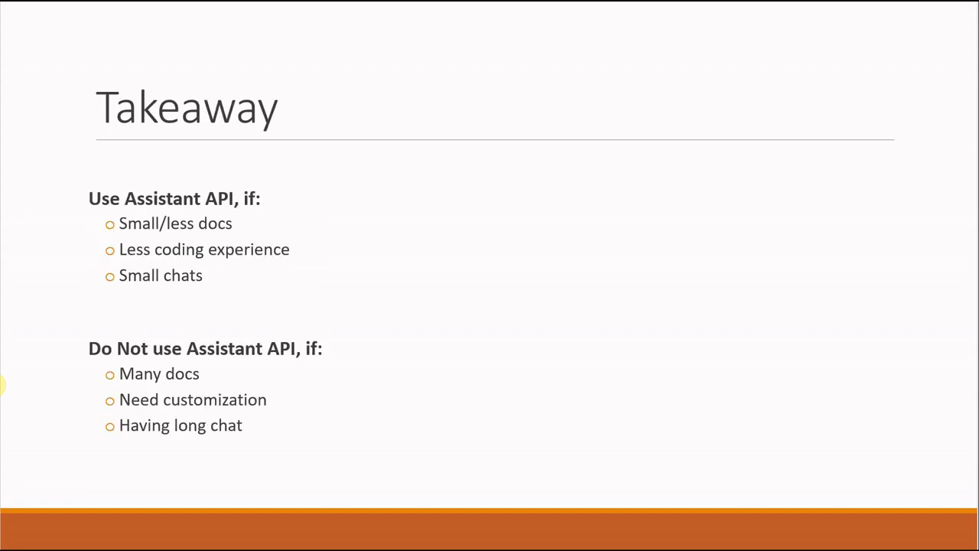